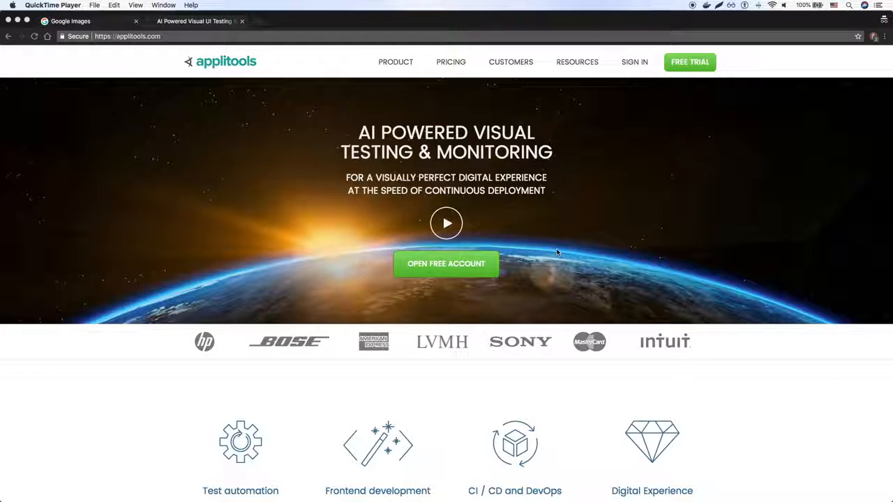
{"action": "mouse_move", "coordinate": [547, 250]}
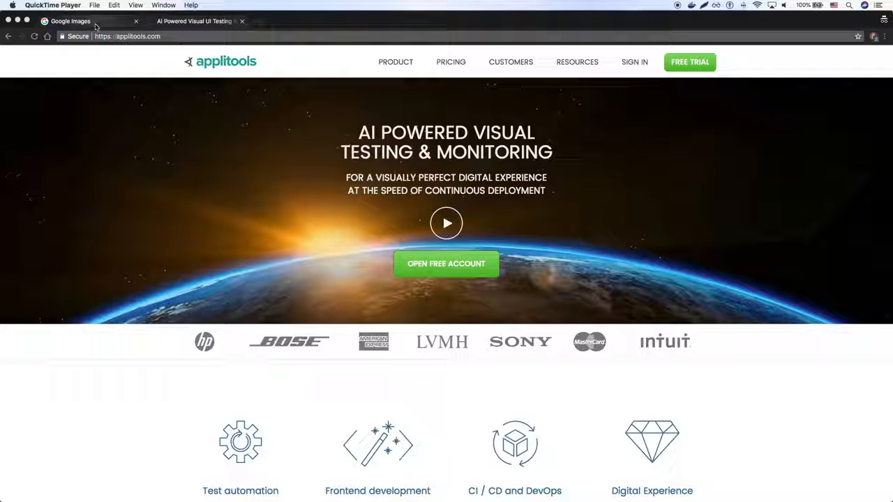
Search Google Images for "cute bugs", then return to the Applitools website
{"action": "left_click", "coordinate": [84, 22]}
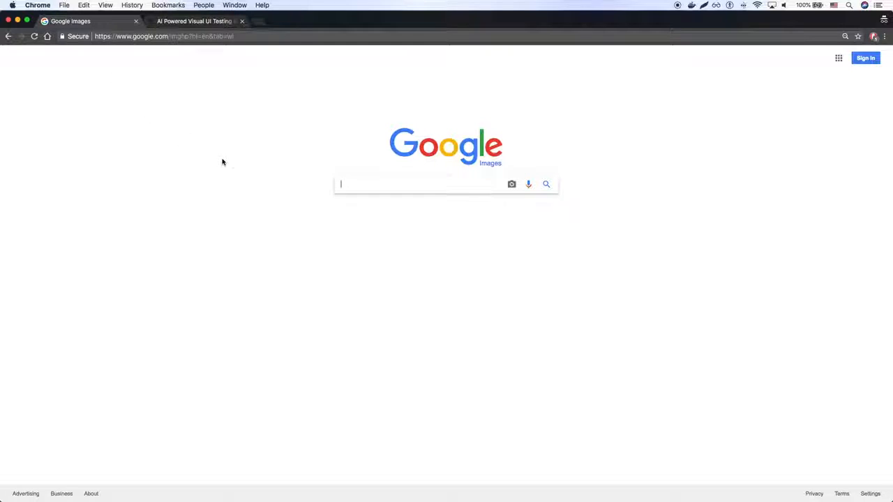
{"action": "type", "text": "cu"}
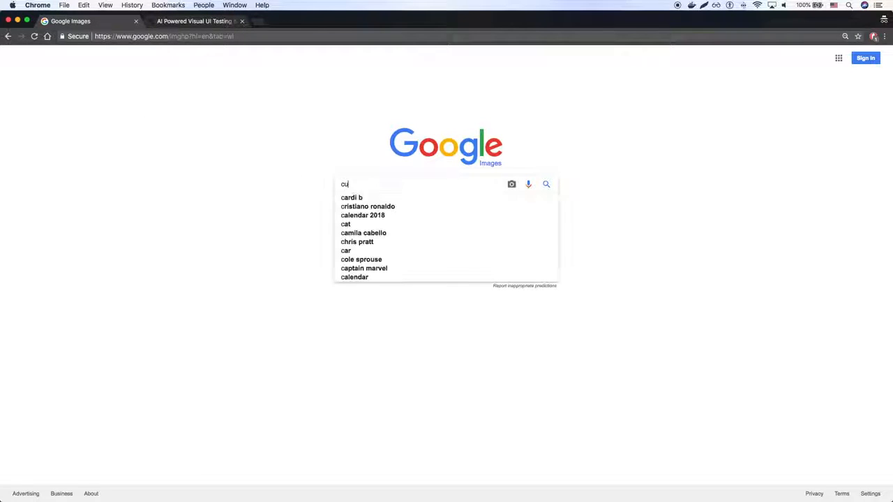
{"action": "type", "text": "cute bugs"}
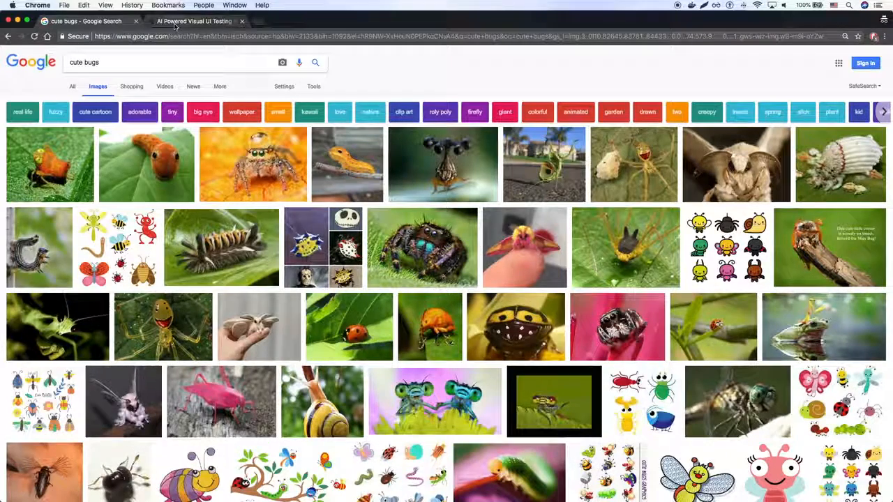
{"action": "left_click", "coordinate": [198, 21]}
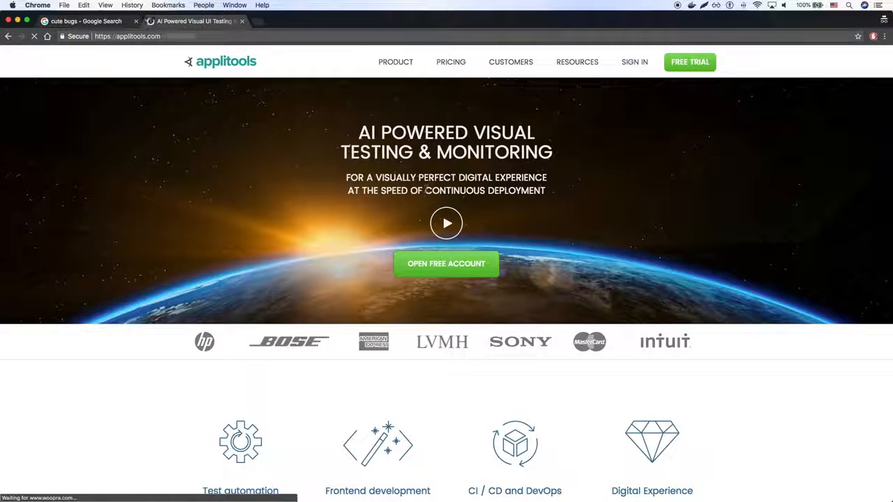
Sign in with the saved credentials to reach the Eyes dashboard showing batch Test_Bugs-2
{"action": "left_click", "coordinate": [634, 62]}
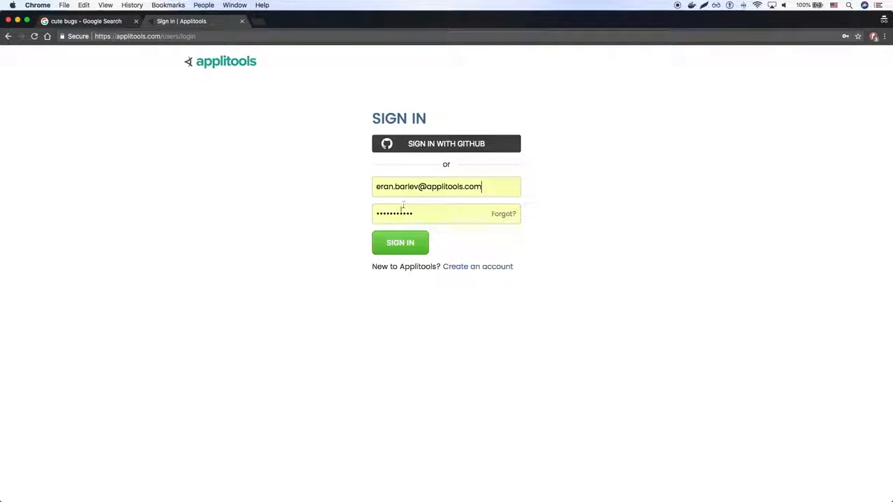
{"action": "left_click", "coordinate": [399, 243]}
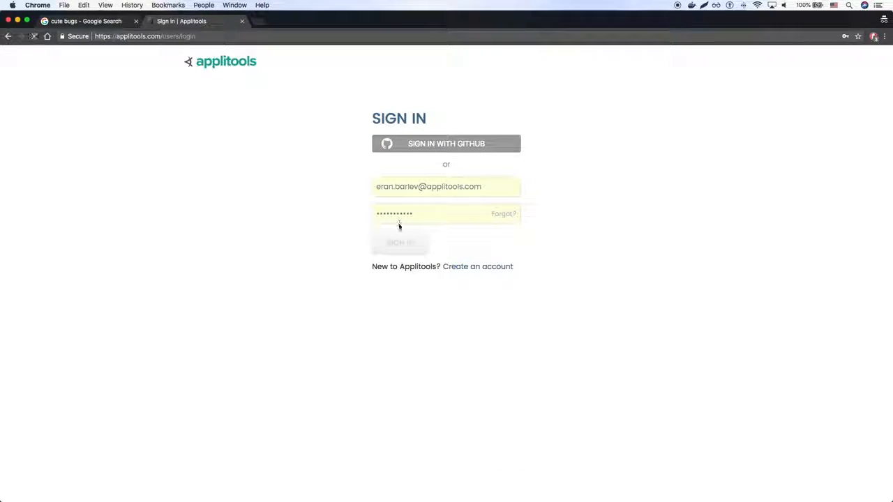
{"action": "left_click", "coordinate": [399, 243]}
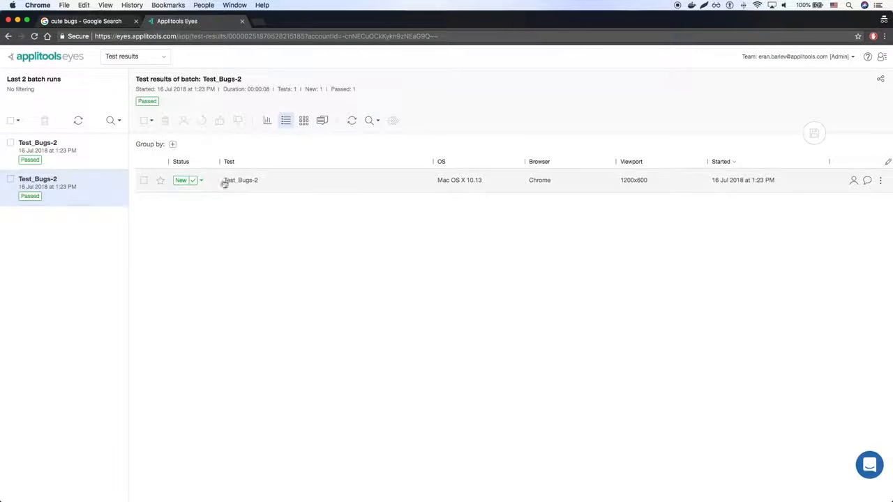
View the latest Test_Bugs-2 step with baseline and checkpoint screenshots compared side by side
{"action": "left_click", "coordinate": [240, 180]}
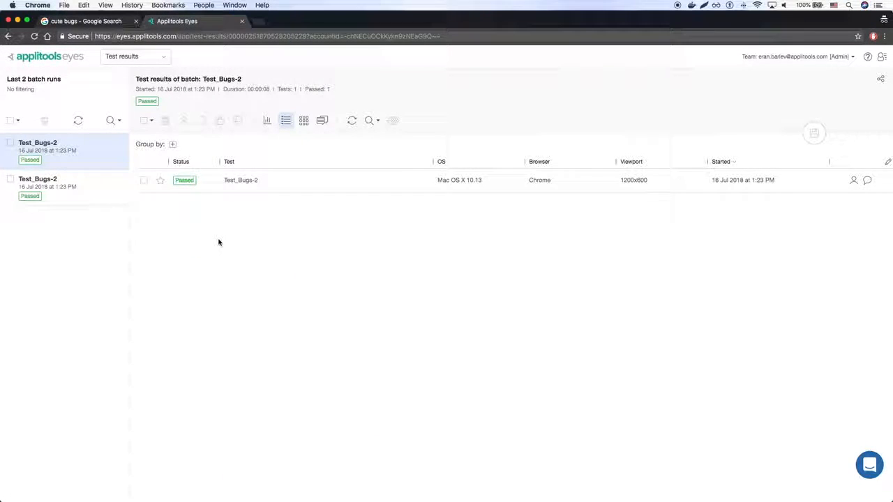
{"action": "left_click", "coordinate": [240, 180]}
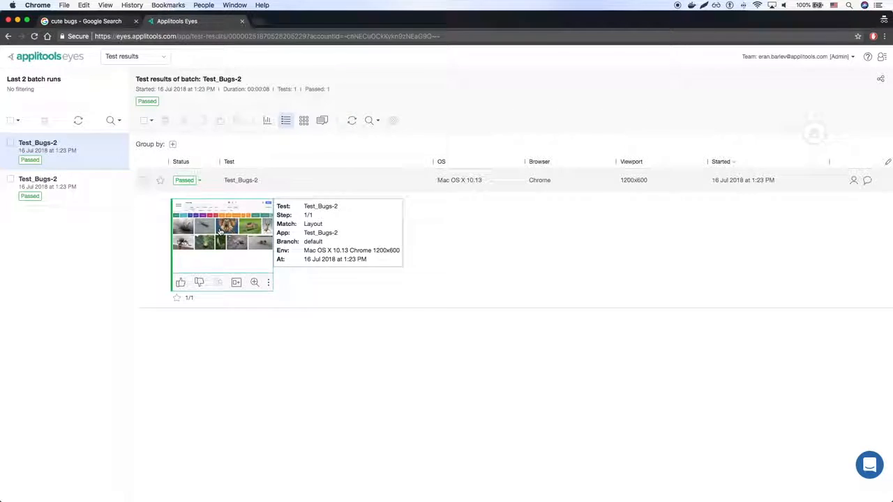
{"action": "left_click", "coordinate": [222, 226]}
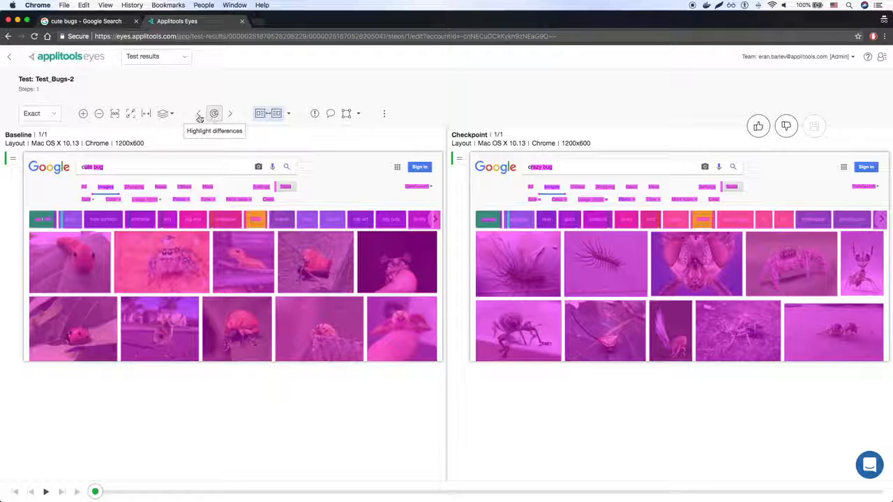
Switch the comparison's match level from Exact to Strict
{"action": "left_click", "coordinate": [39, 113]}
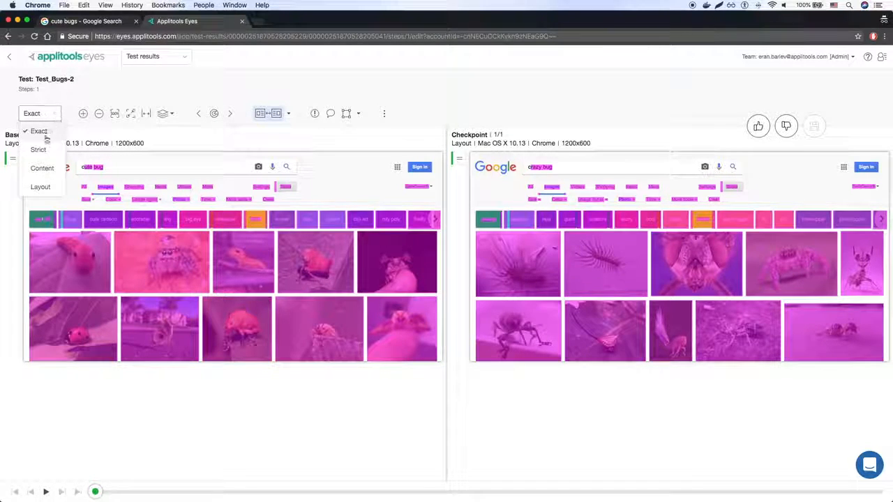
{"action": "mouse_move", "coordinate": [37, 149]}
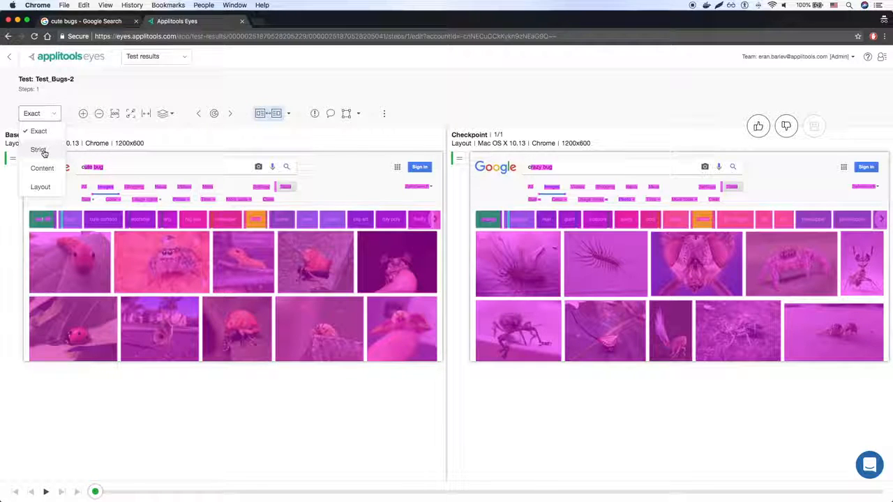
{"action": "left_click", "coordinate": [37, 150]}
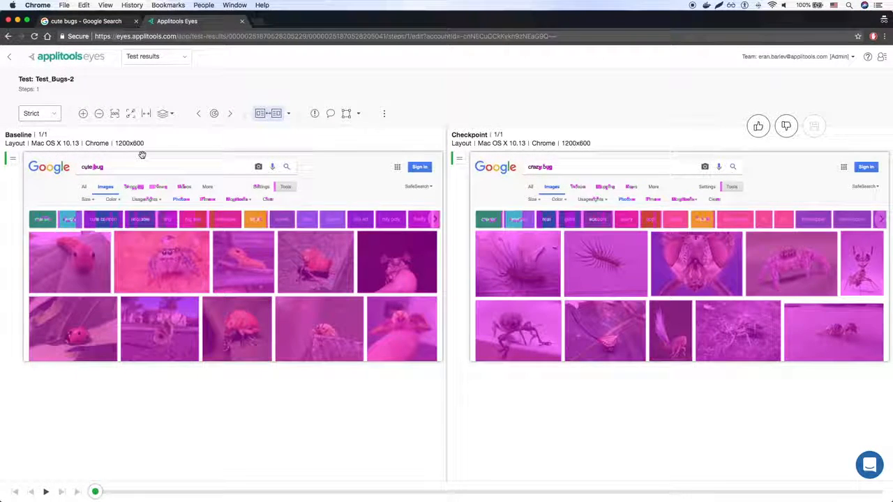
Circle the Strict-mode differences twice, then bring up the match level choices again
{"action": "left_click", "coordinate": [215, 113]}
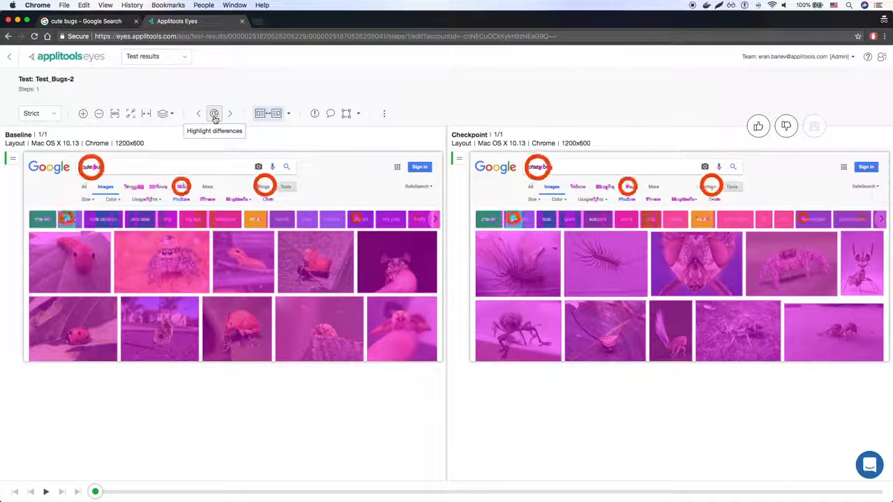
{"action": "left_click", "coordinate": [215, 113]}
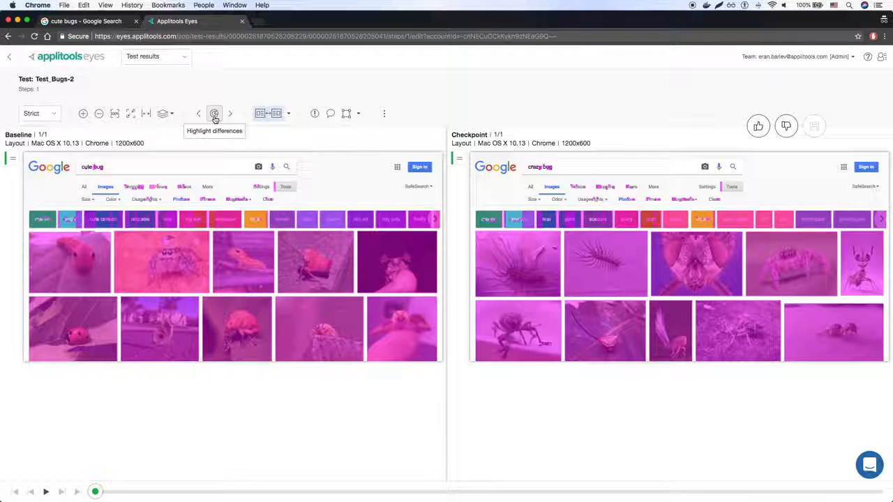
{"action": "left_click", "coordinate": [39, 113]}
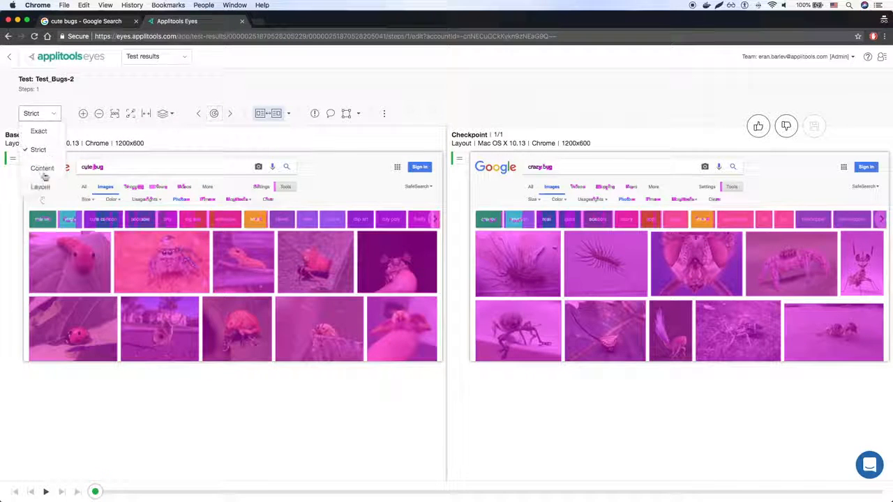